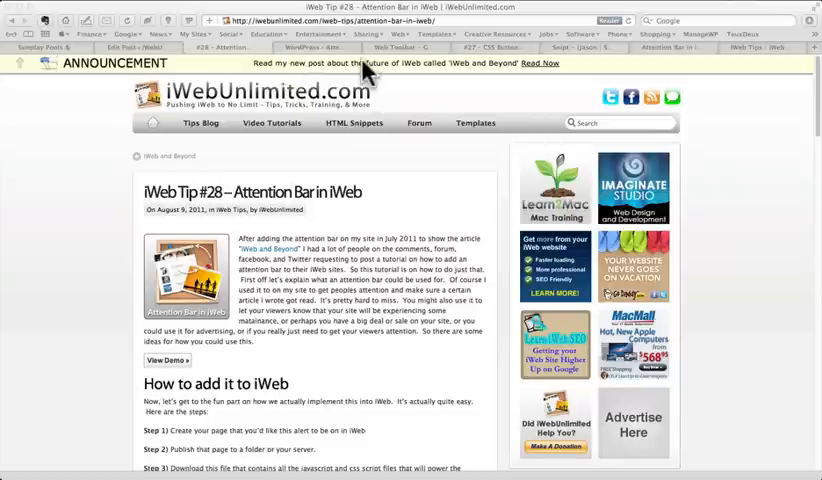
pyautogui.moveTo(96, 130)
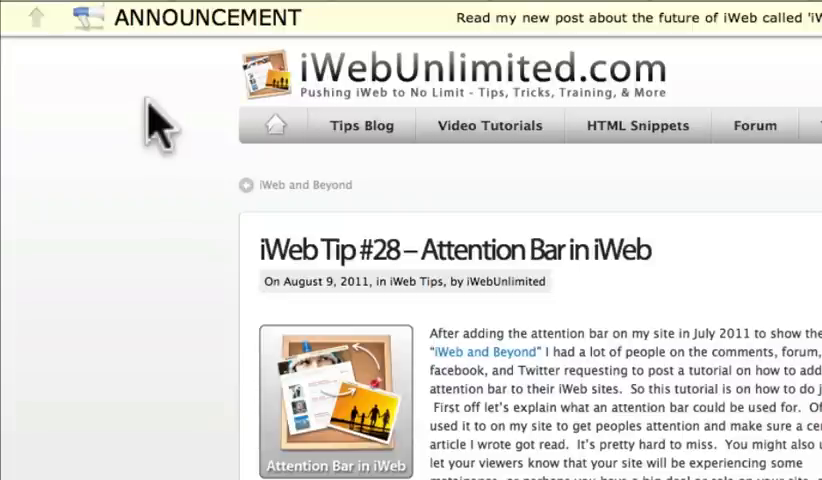
# Step: Scroll the iWeb Tip #28 article down to the iWeb steps and the attention-bar.zip download button
pyautogui.scroll(-3)
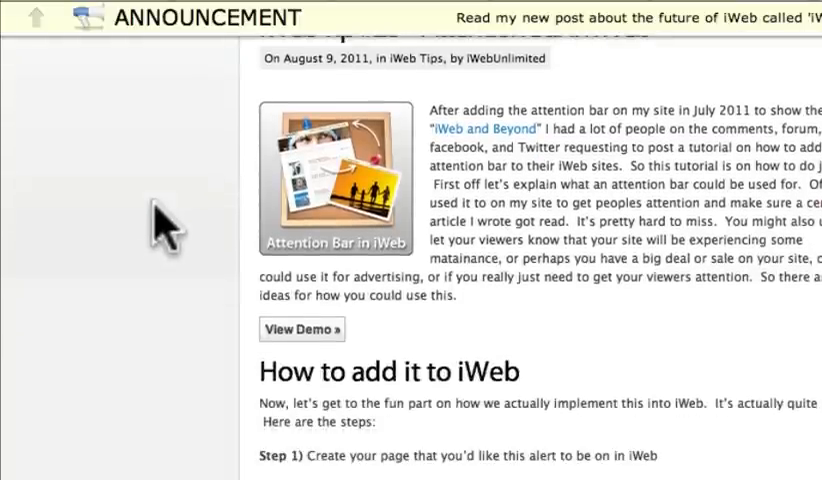
pyautogui.scroll(3)
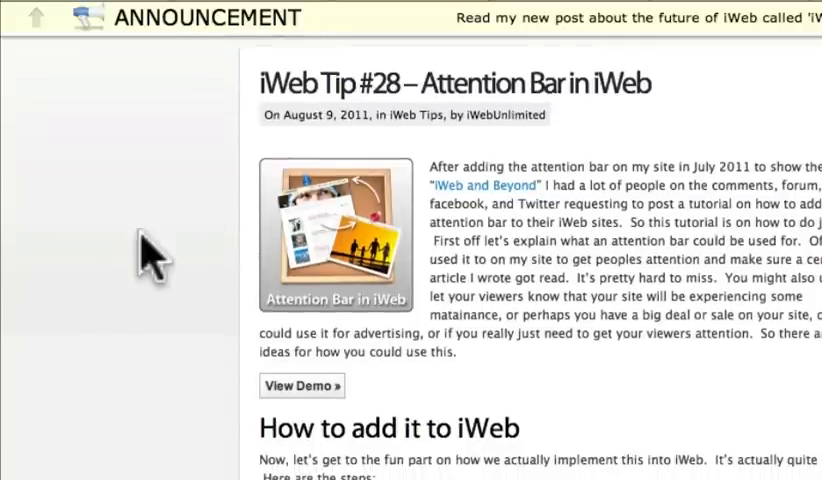
pyautogui.scroll(-3)
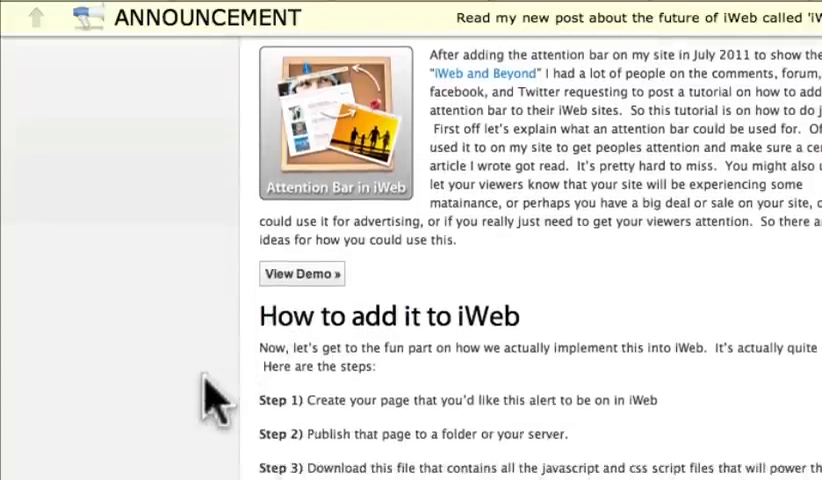
pyautogui.scroll(-3)
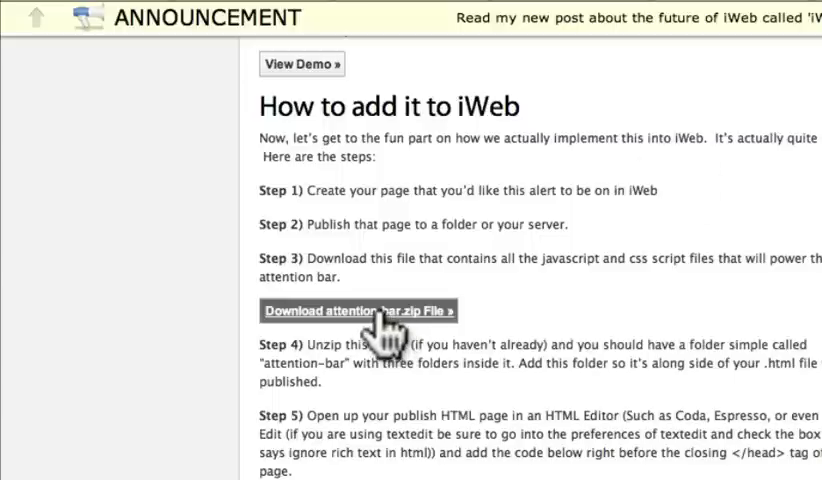
pyautogui.moveTo(190, 356)
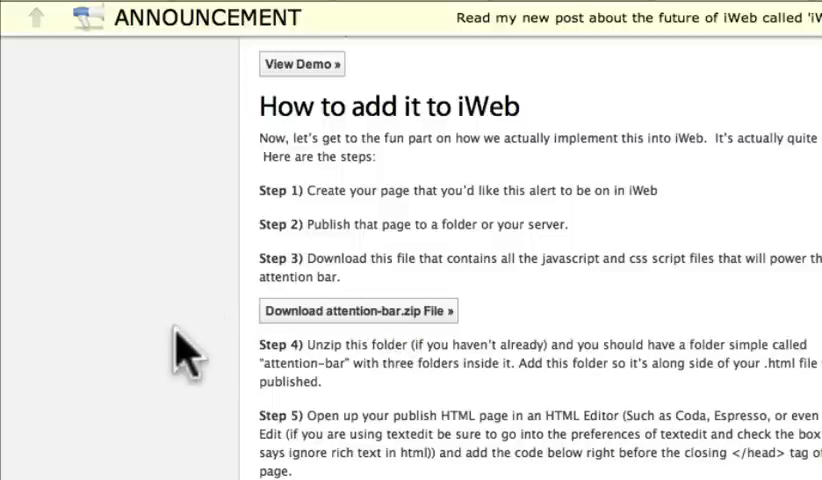
pyautogui.scroll(-3)
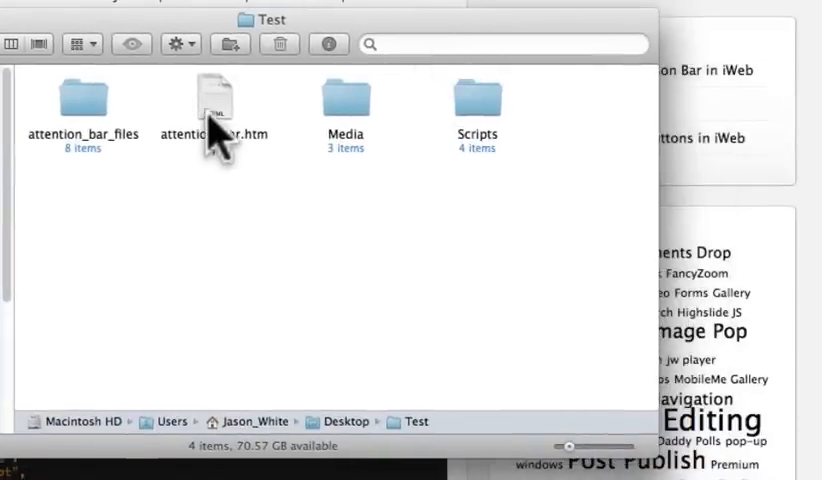
# Step: Preview attention_bar.html from the Test folder in Safari
pyautogui.doubleClick(212, 96)
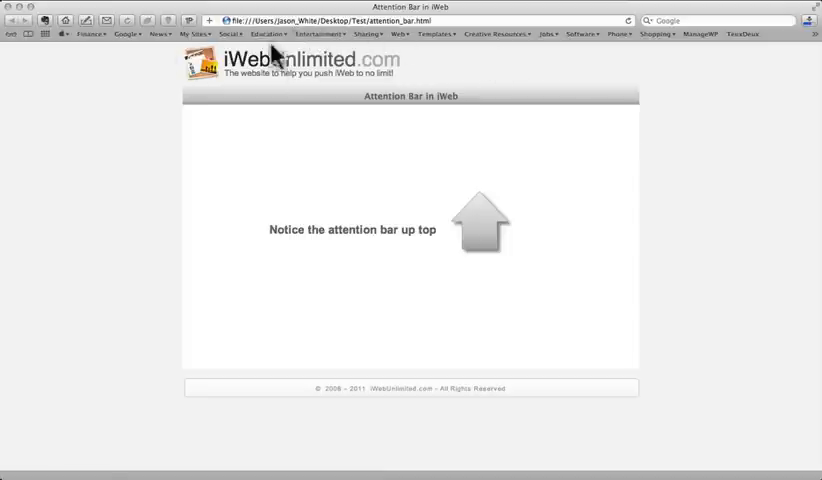
pyautogui.moveTo(536, 110)
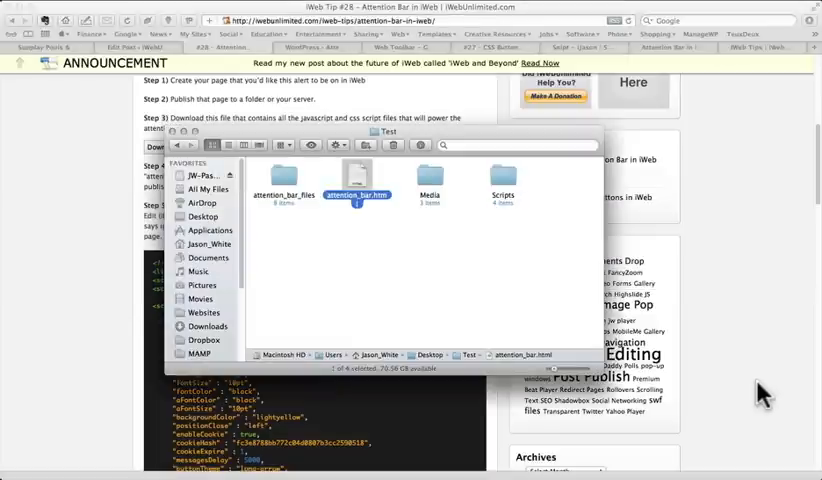
# Step: Extract attention-bar.zip into an attention-bar folder inside Test
pyautogui.click(208, 326)
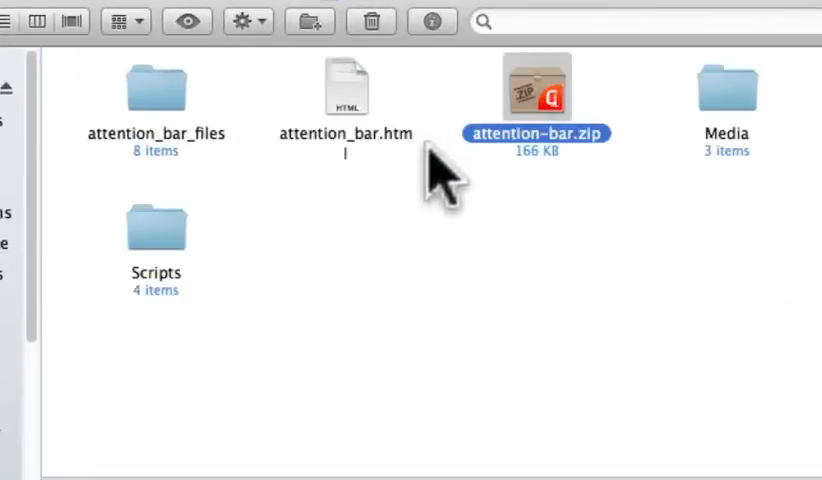
pyautogui.click(410, 250)
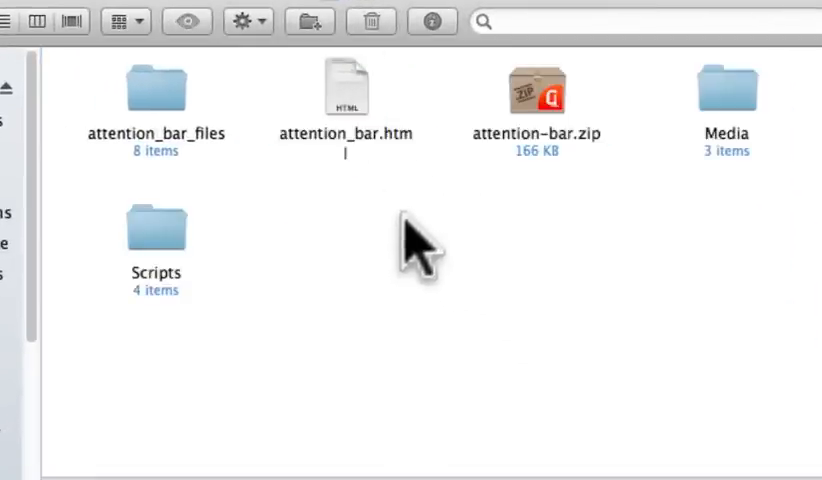
pyautogui.moveTo(548, 126)
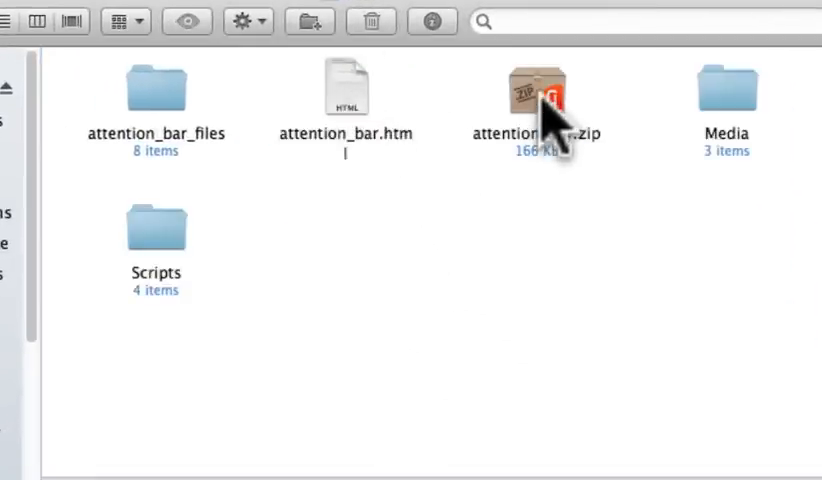
pyautogui.click(538, 90)
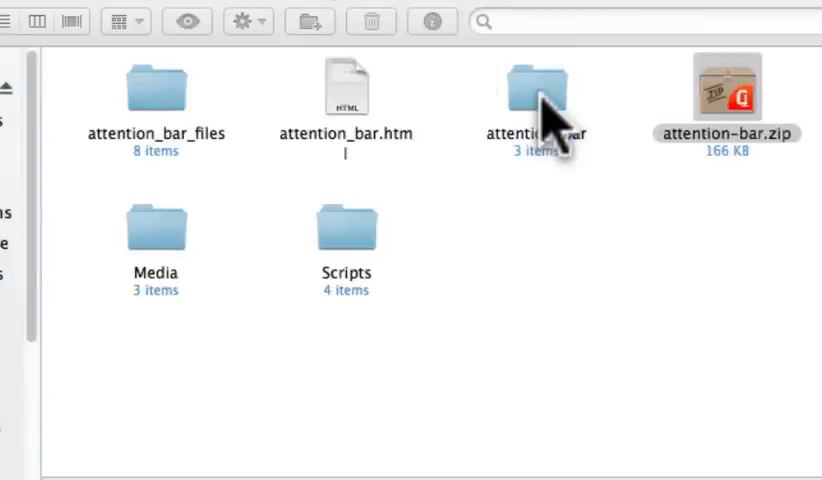
pyautogui.click(536, 96)
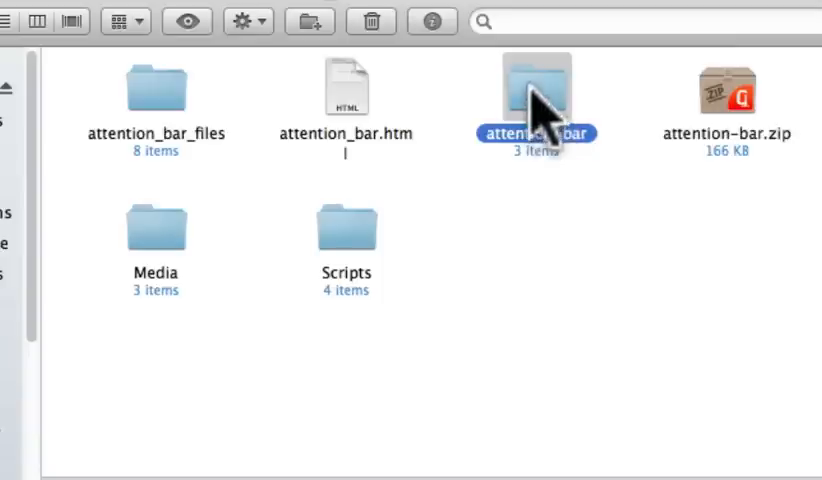
pyautogui.moveTo(656, 108)
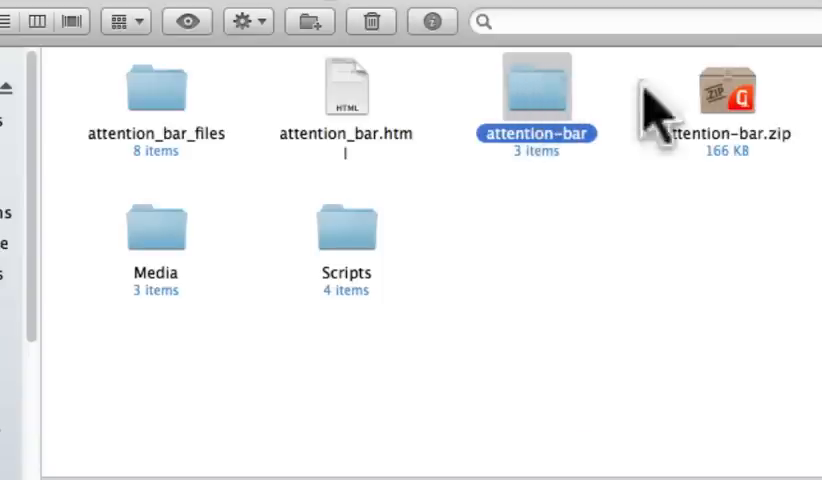
pyautogui.moveTo(524, 116)
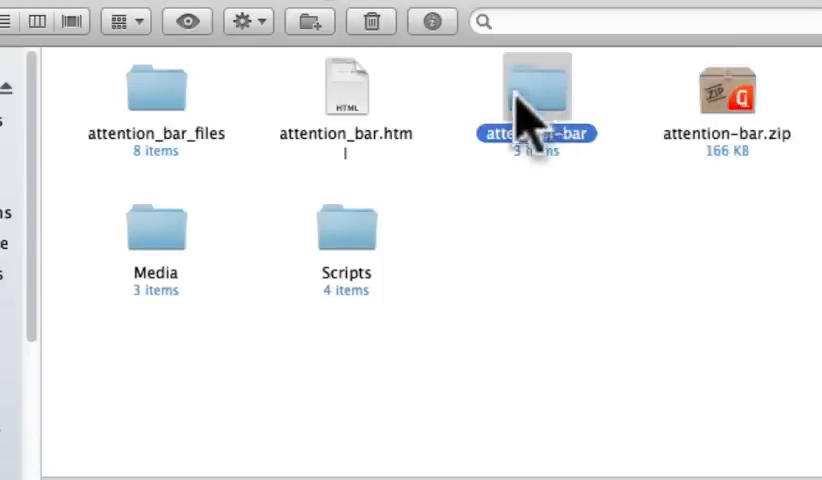
# Step: Inspect the attention-bar folder's css, images and js subfolders, then select attention_bar.html
pyautogui.click(344, 90)
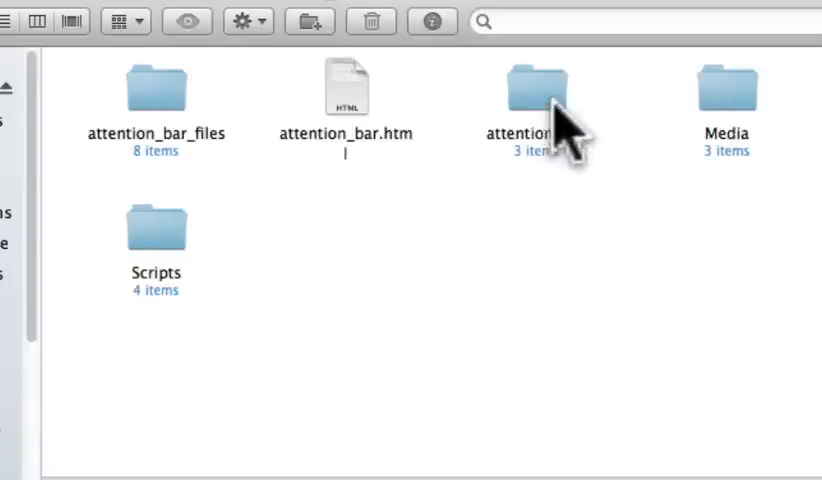
pyautogui.doubleClick(540, 88)
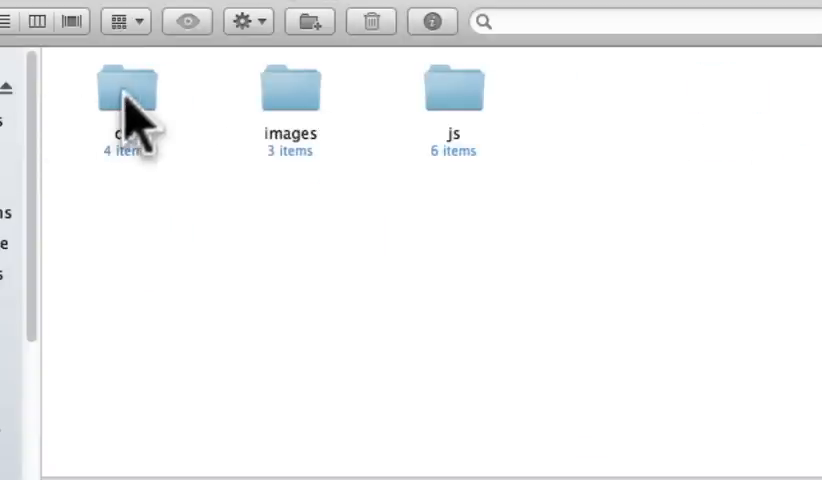
pyautogui.moveTo(536, 140)
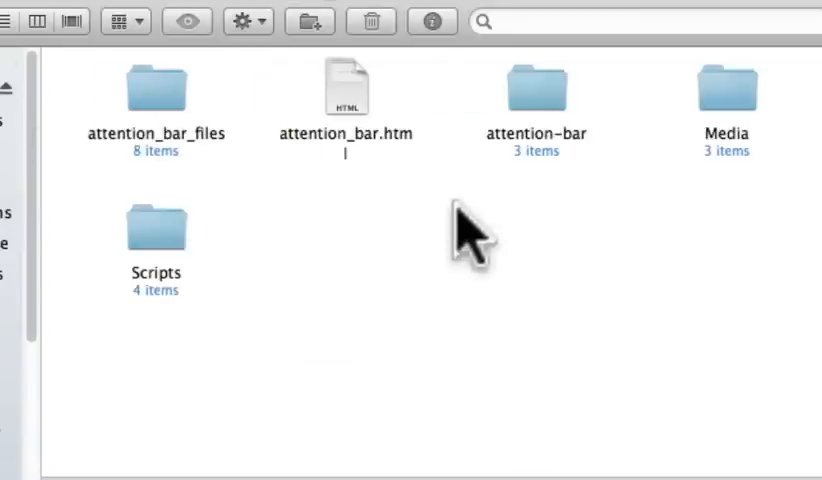
pyautogui.click(536, 88)
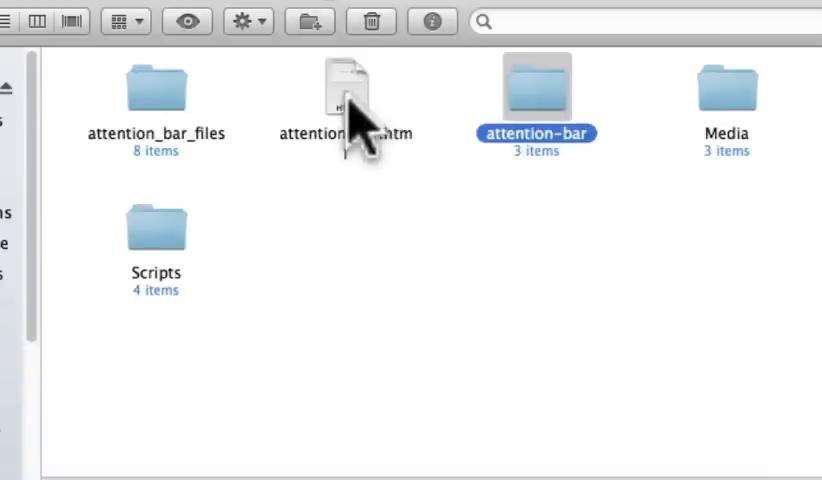
pyautogui.click(344, 96)
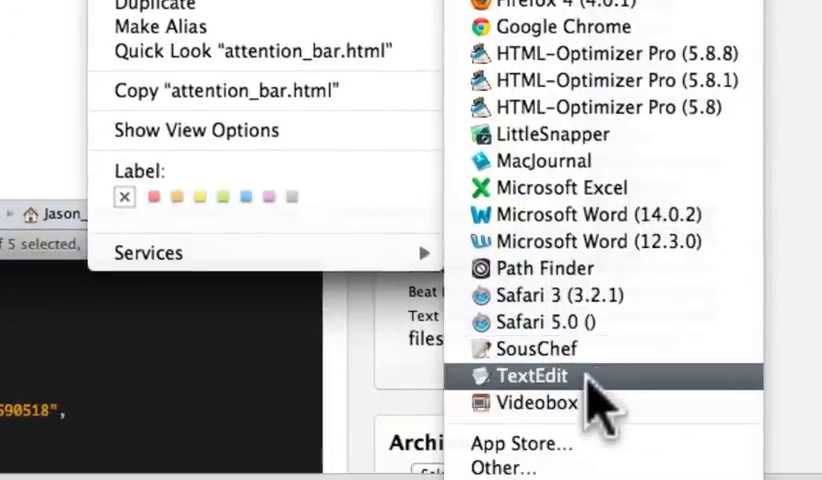
pyautogui.moveTo(680, 416)
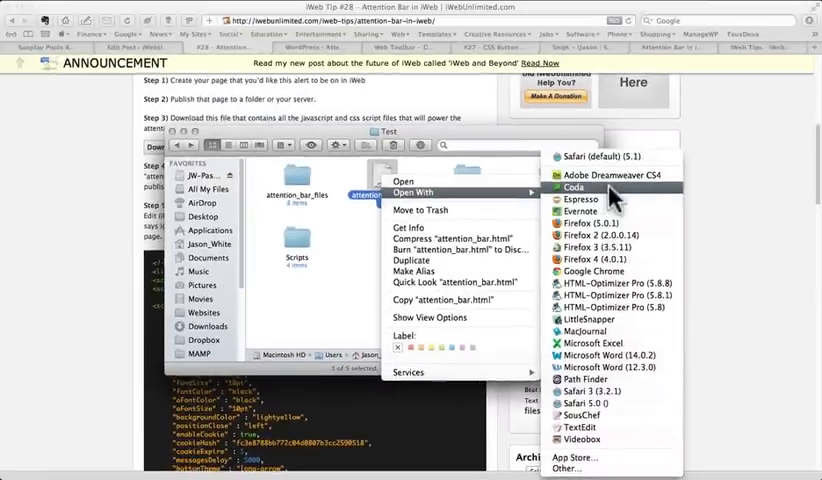
# Step: Load attention_bar.html into Coda for editing
pyautogui.click(566, 188)
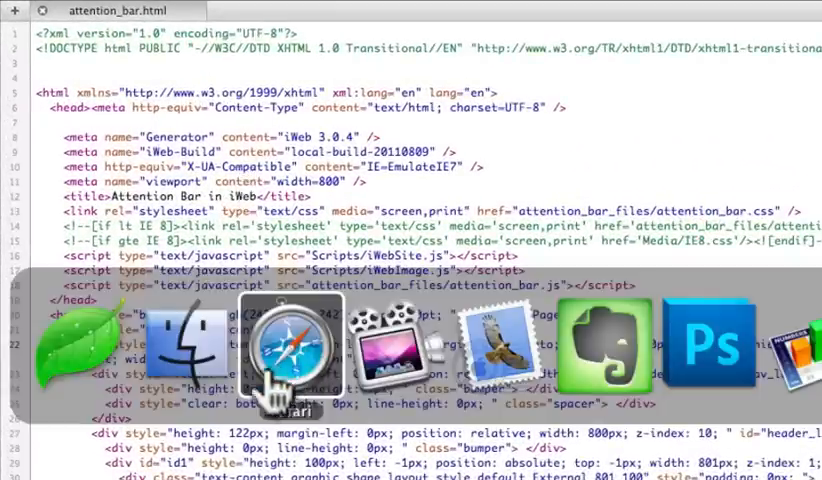
# Step: Paste the ATTENTION BAR START…END script before the closing head tag and review its parameters
pyautogui.click(292, 350)
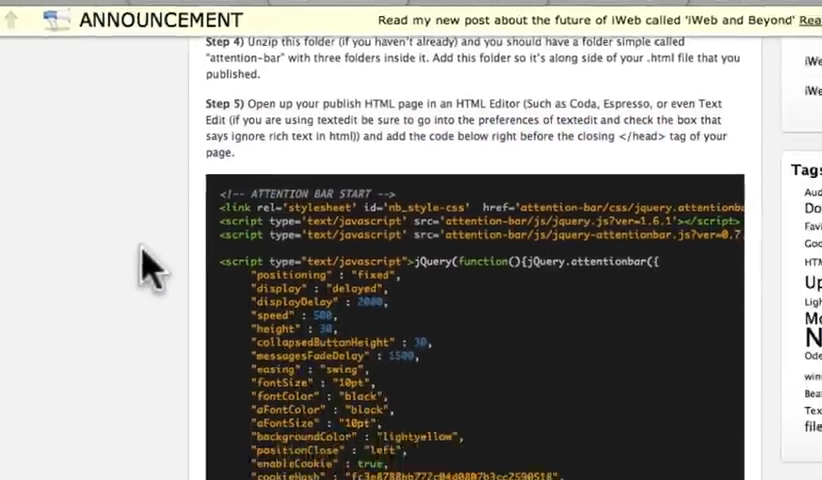
pyautogui.scroll(-3)
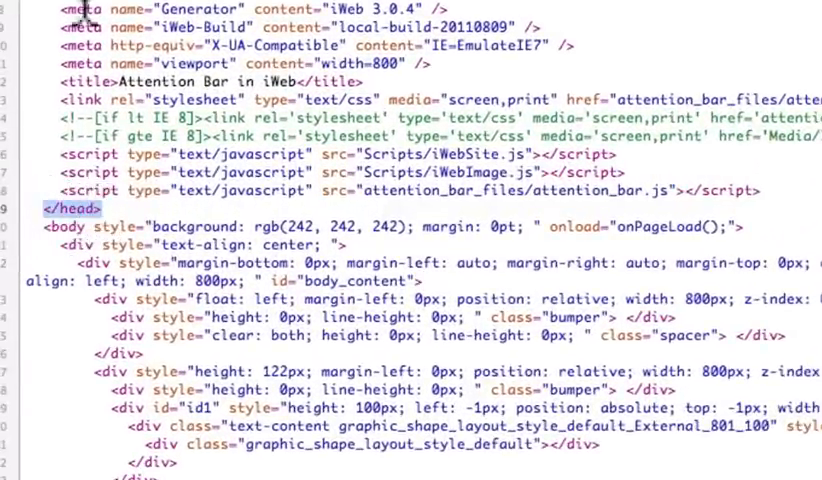
pyautogui.scroll(3)
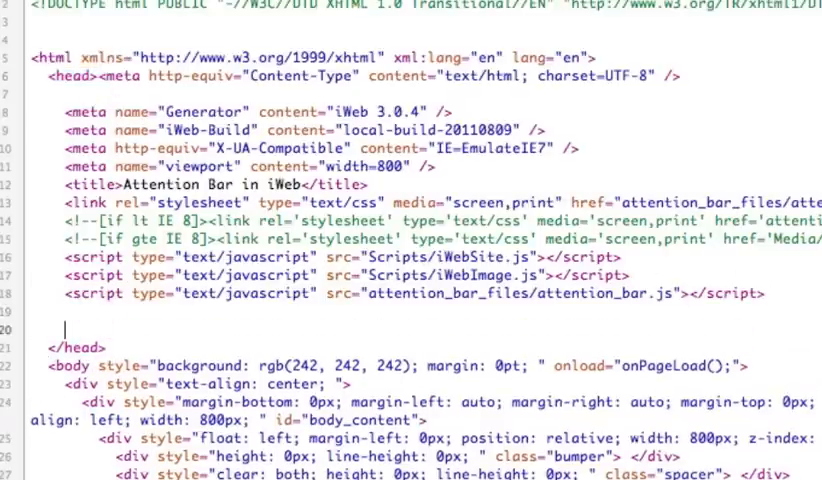
pyautogui.scroll(-3)
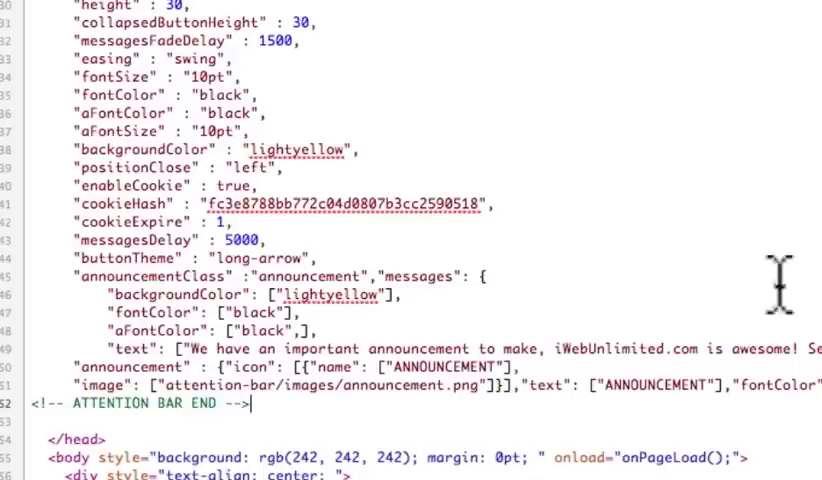
pyautogui.scroll(3)
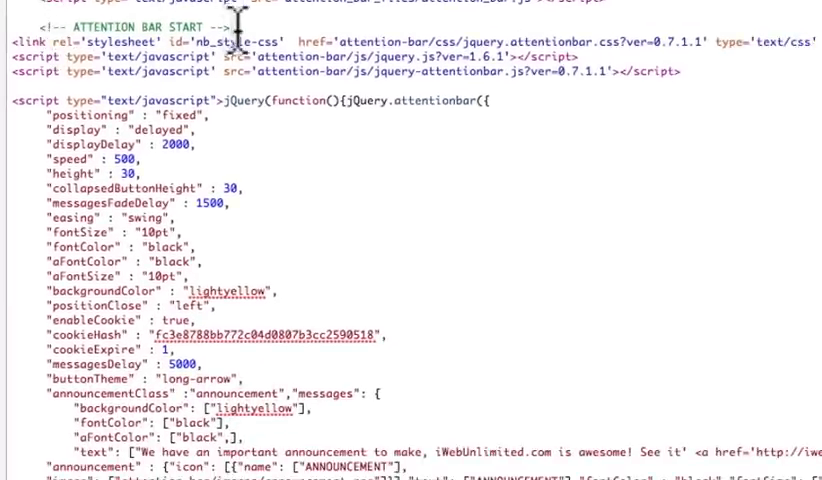
pyautogui.scroll(-3)
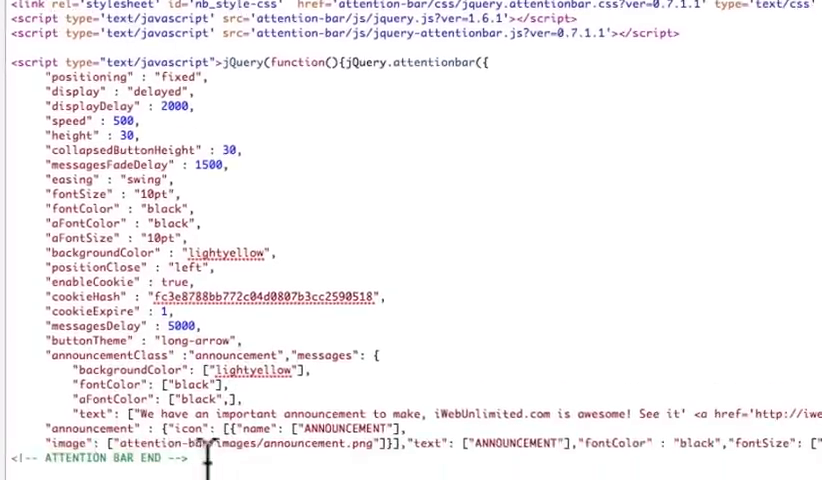
pyautogui.scroll(-3)
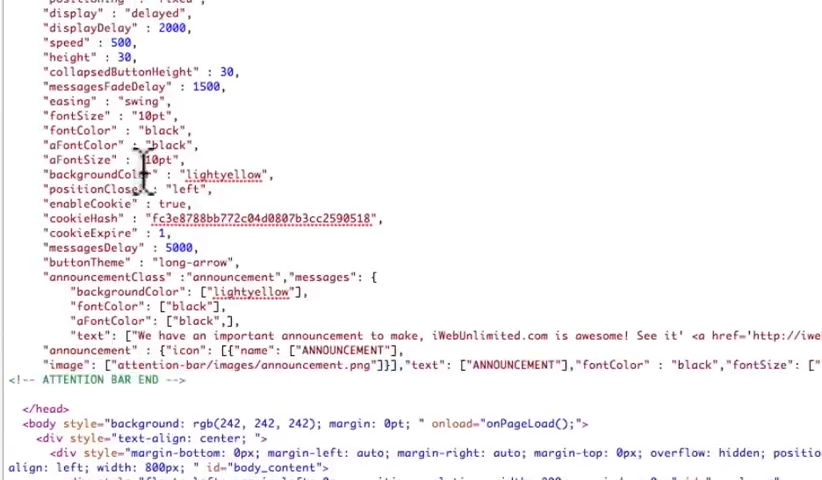
pyautogui.moveTo(270, 76)
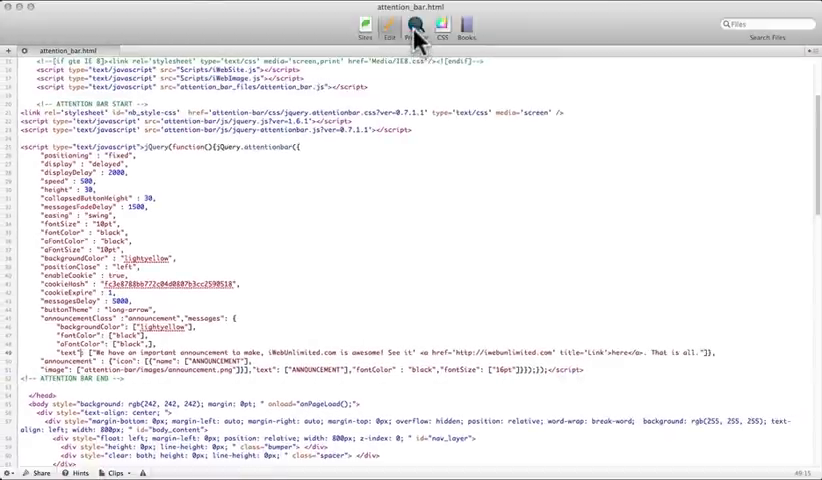
# Step: Preview the test page showing the yellow announcement bar across the top
pyautogui.click(416, 26)
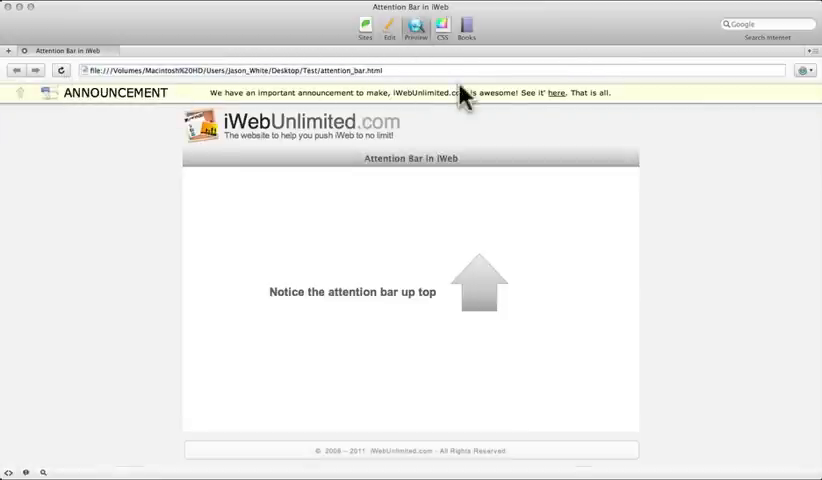
pyautogui.moveTo(558, 102)
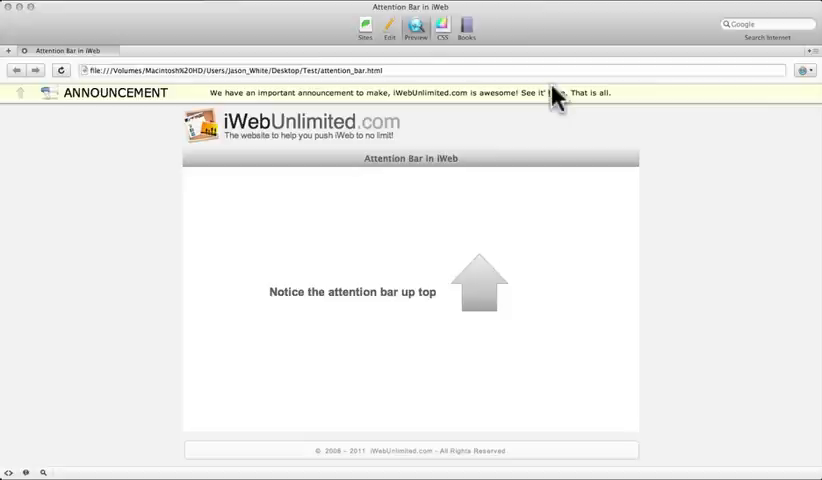
pyautogui.moveTo(412, 110)
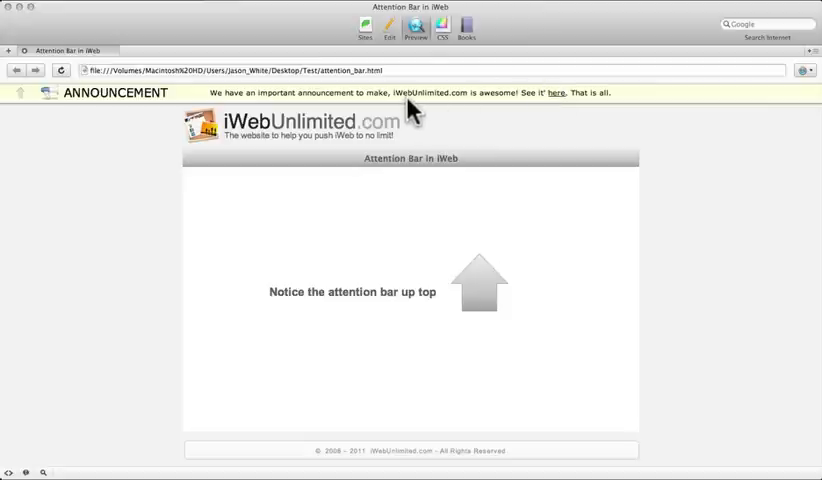
pyautogui.click(388, 32)
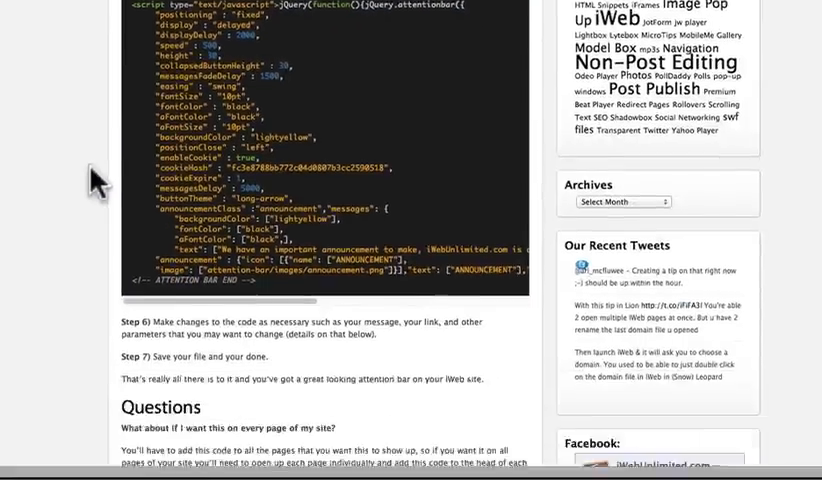
# Step: Change the bar's positioning value from "fixed" to "inline" after checking the tutorial's settings list
pyautogui.scroll(-3)
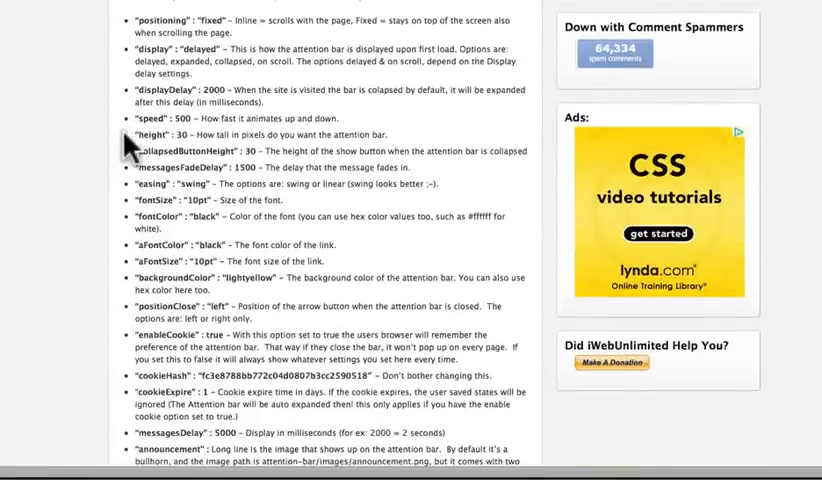
pyautogui.scroll(3)
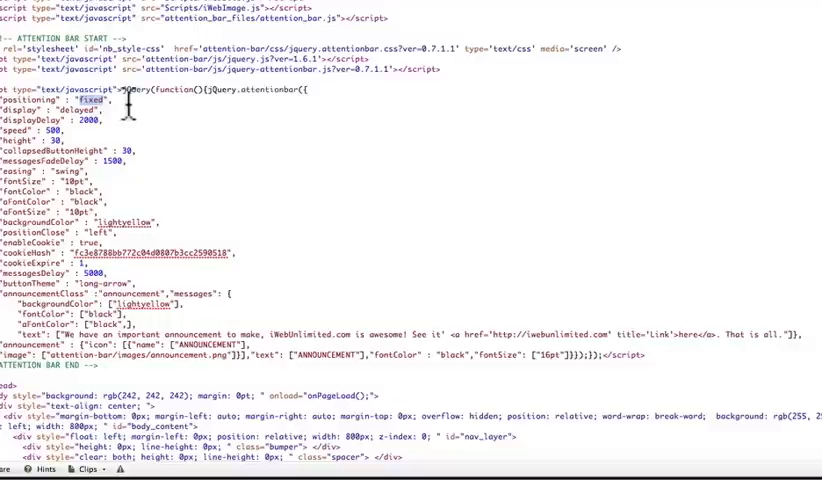
pyautogui.write('inline')
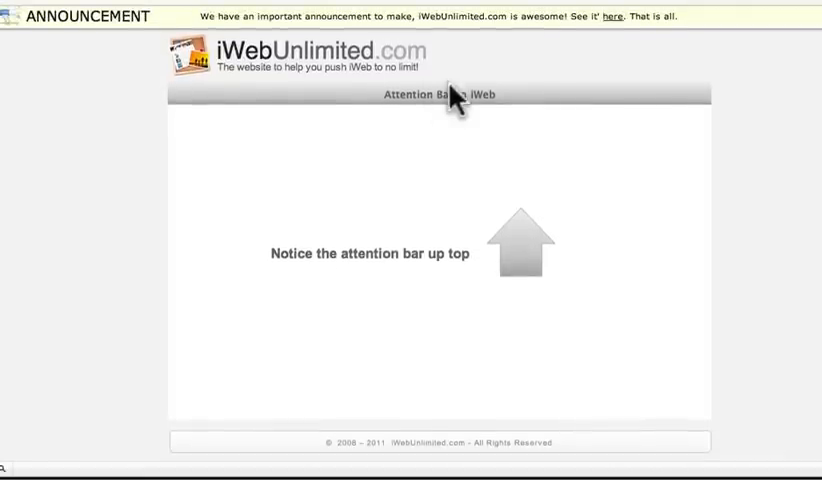
pyautogui.moveTo(476, 20)
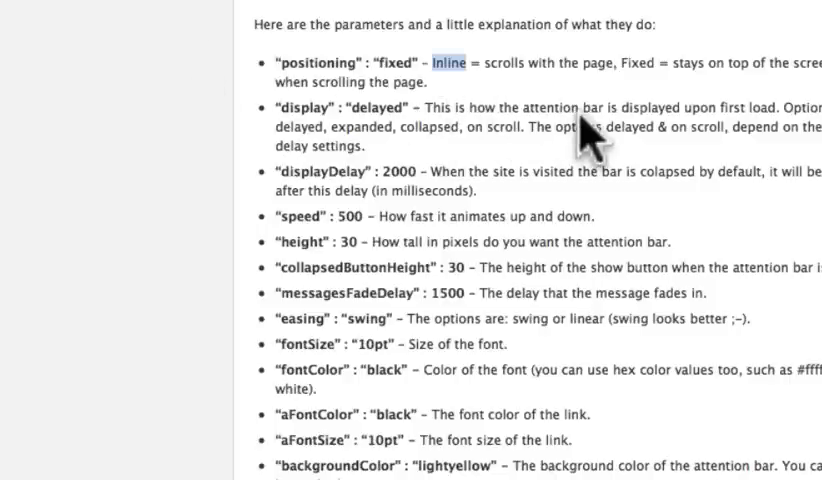
pyautogui.moveTo(796, 118)
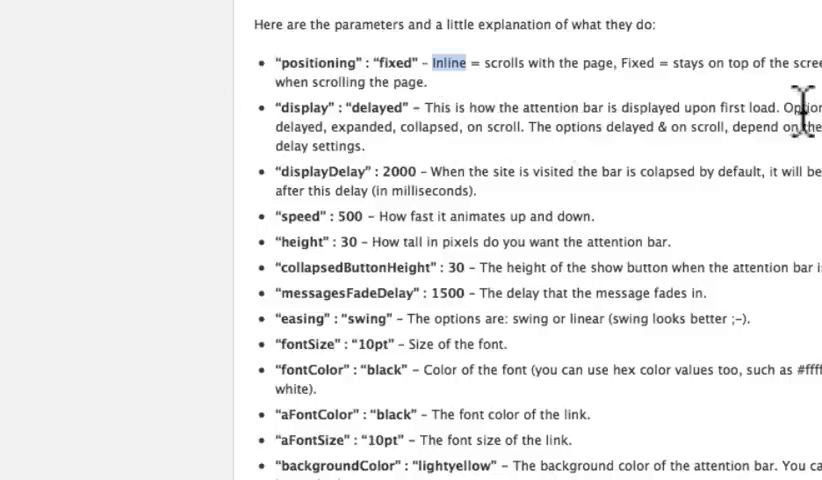
pyautogui.moveTo(770, 130)
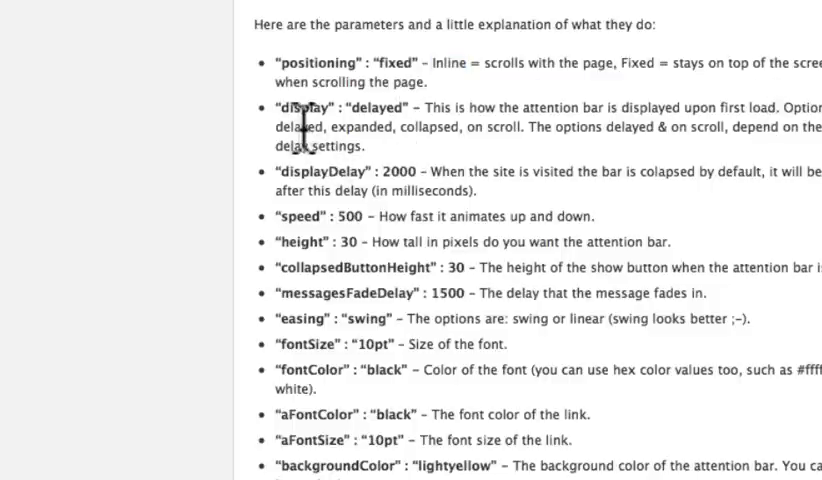
pyautogui.doubleClick(300, 126)
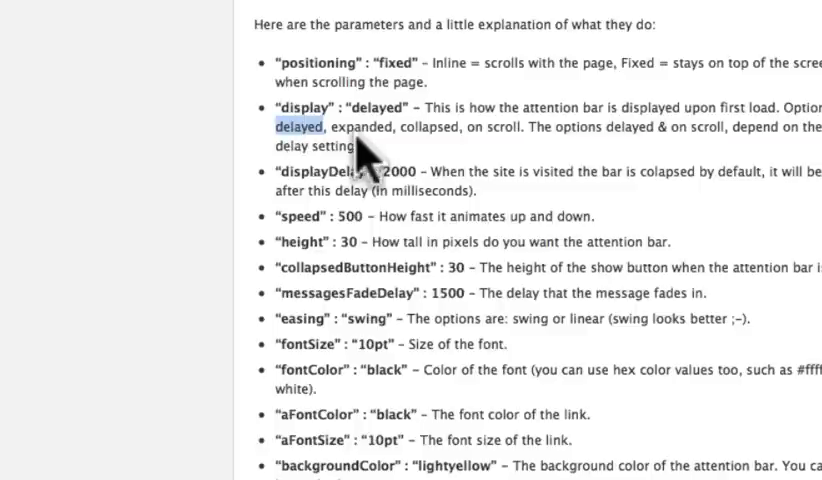
pyautogui.doubleClick(364, 128)
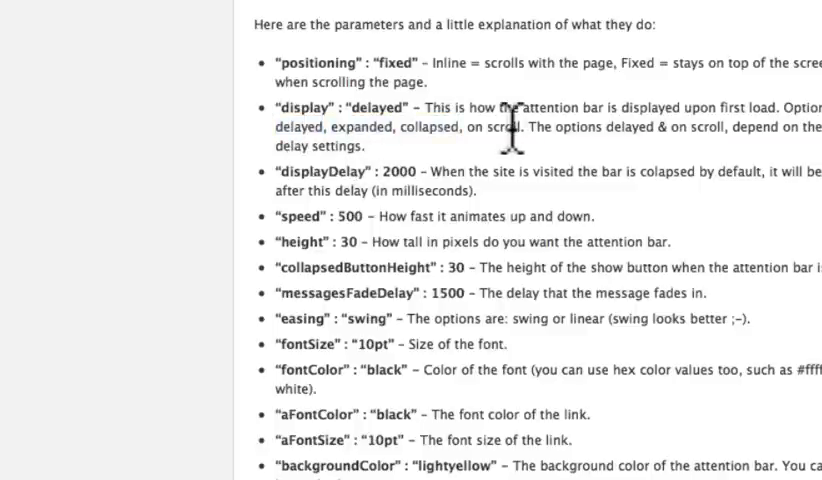
pyautogui.doubleClick(500, 128)
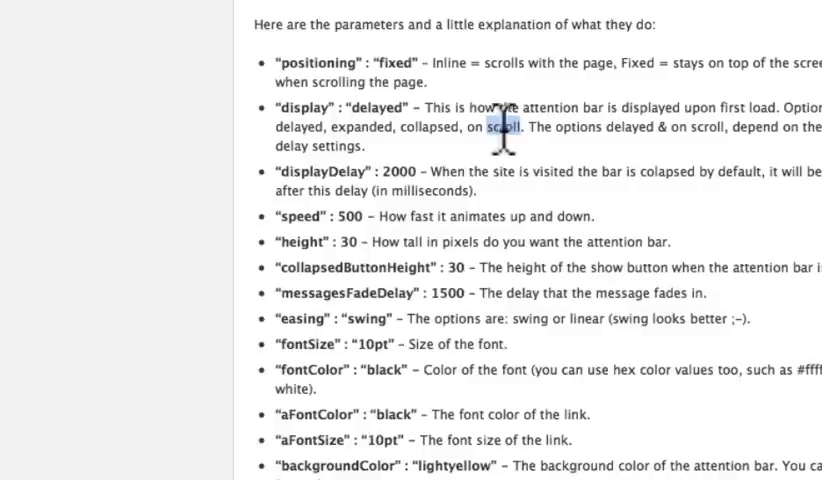
pyautogui.doubleClick(428, 128)
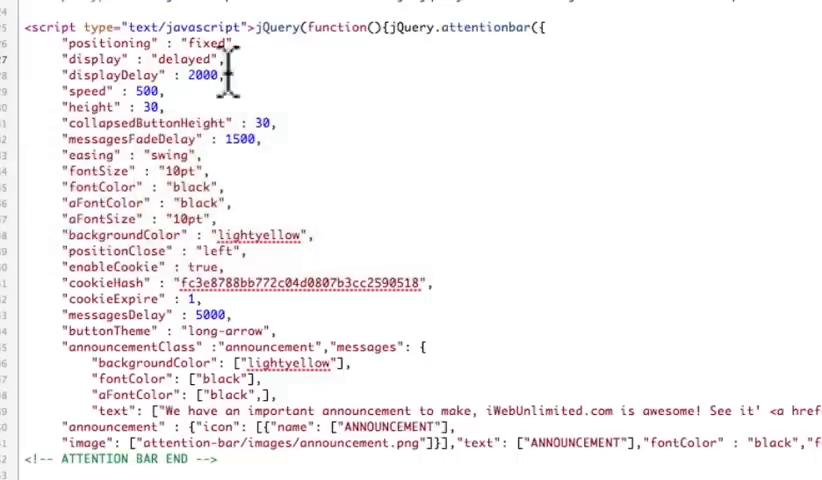
# Step: Try easing linear, revert to swing, and set fontColor to red
pyautogui.write('collapsed')
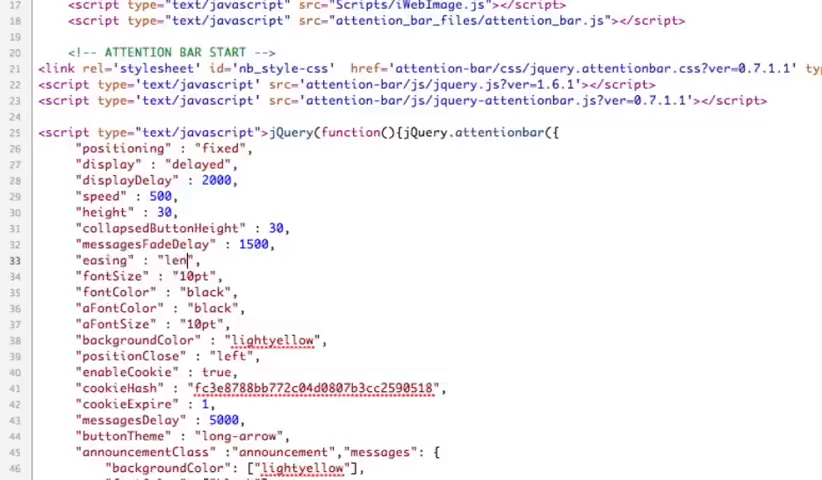
pyautogui.write('ear')
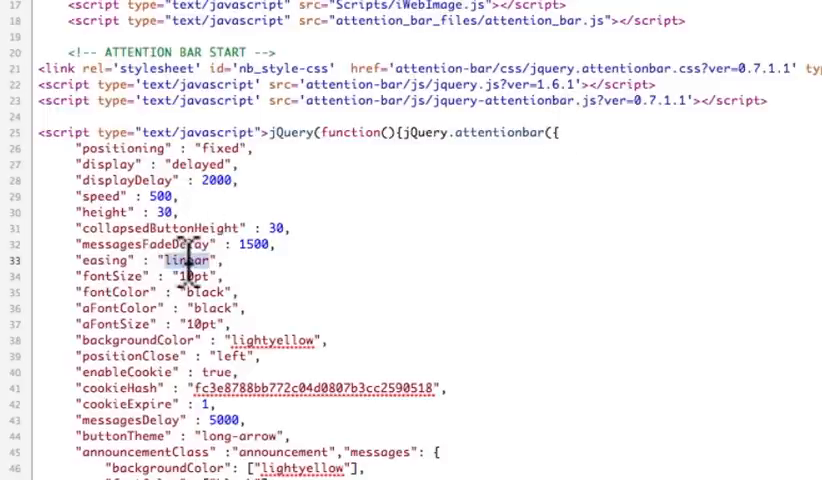
pyautogui.write('swing')
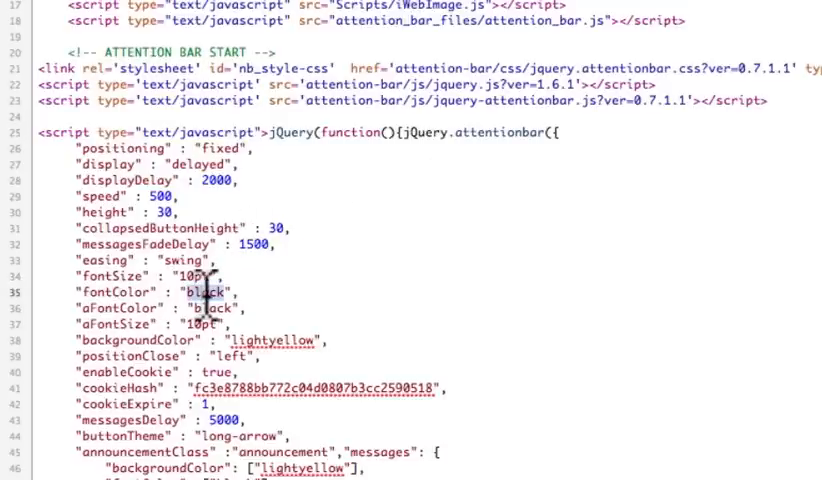
pyautogui.write('red')
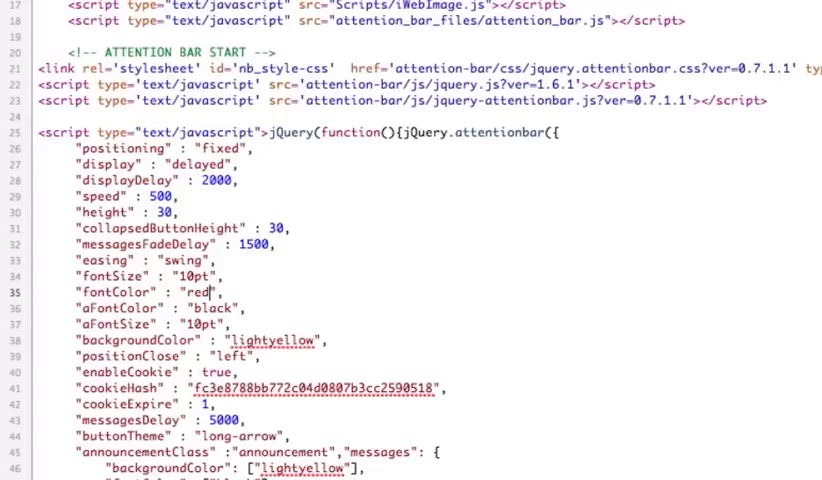
# Step: Replace the lightyellow backgroundColor with "#000000" after trying white
pyautogui.write('black')
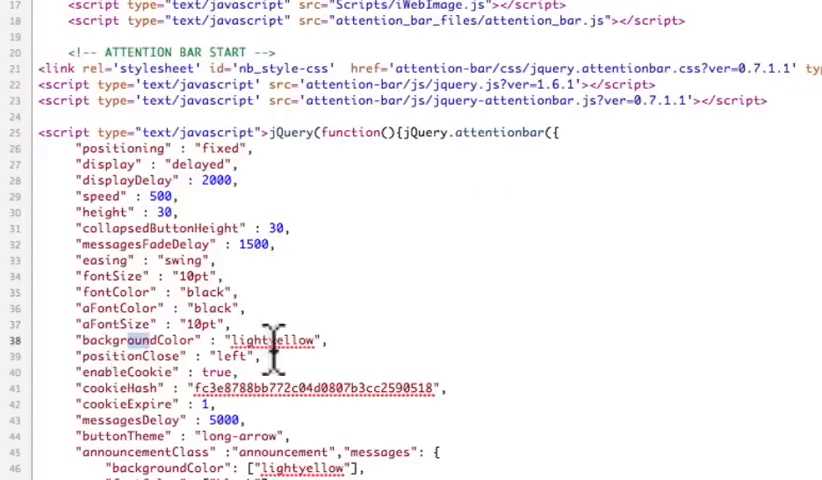
pyautogui.doubleClick(278, 340)
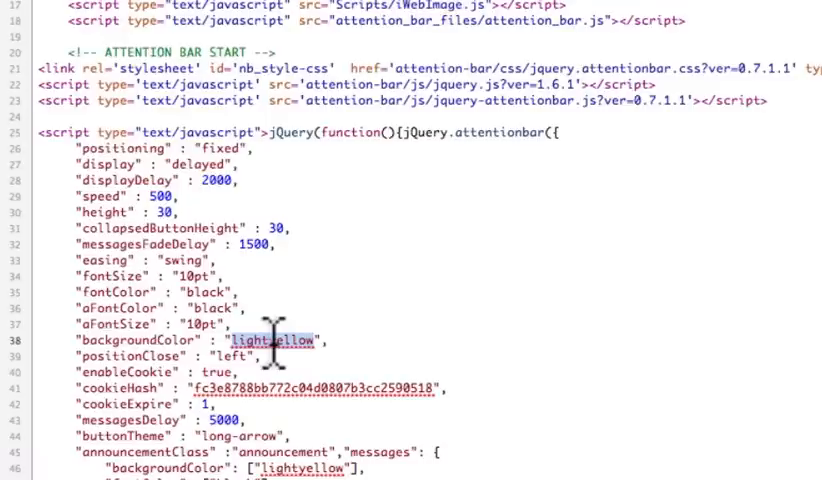
pyautogui.write('white')
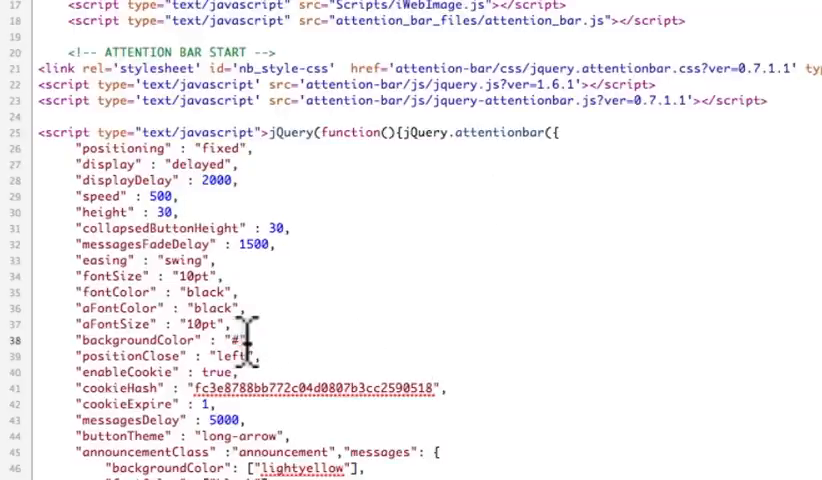
pyautogui.write('00000')
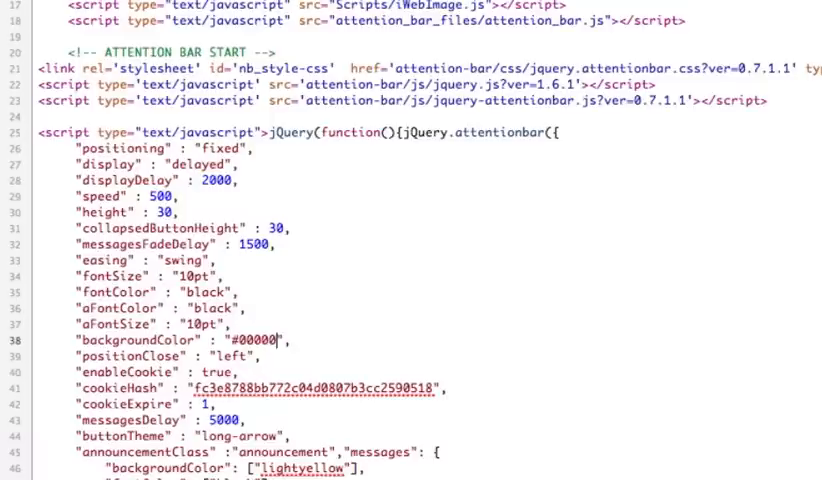
pyautogui.write('0')
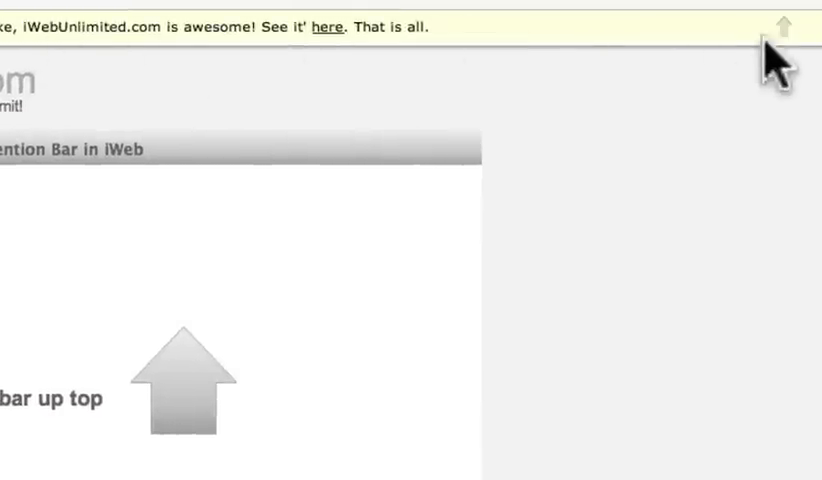
# Step: Preview the dark bar, then restore backgroundColor to lightyellow in the script
pyautogui.click(784, 24)
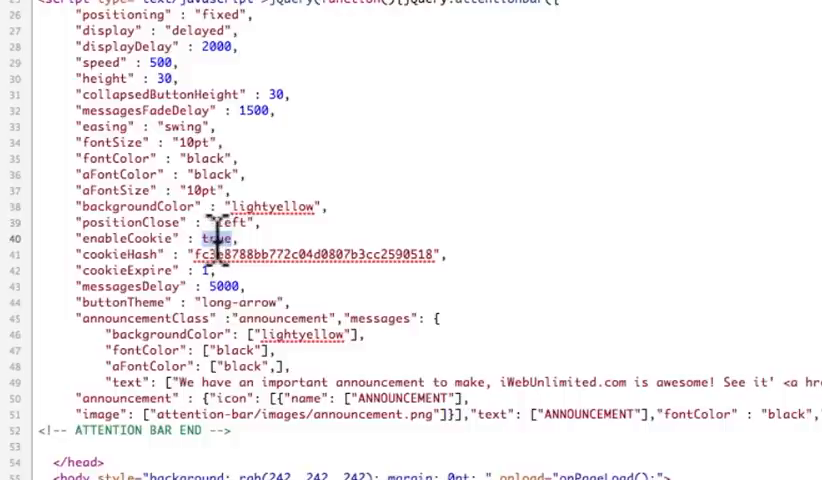
pyautogui.scroll(3)
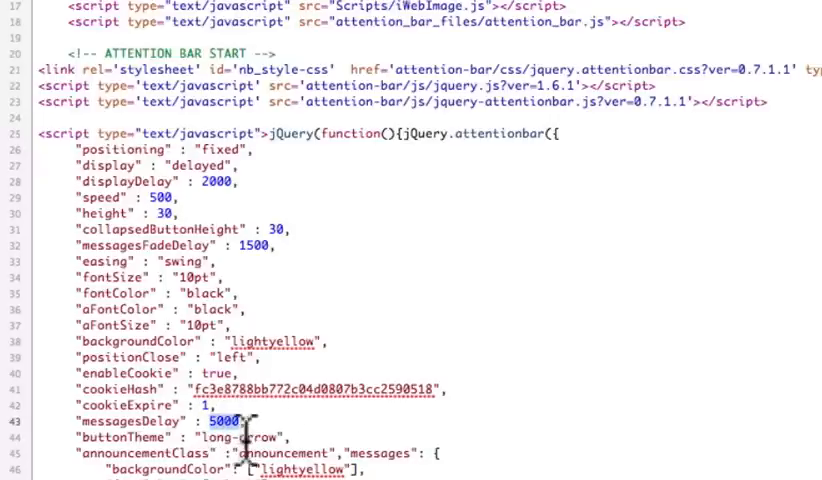
pyautogui.scroll(-3)
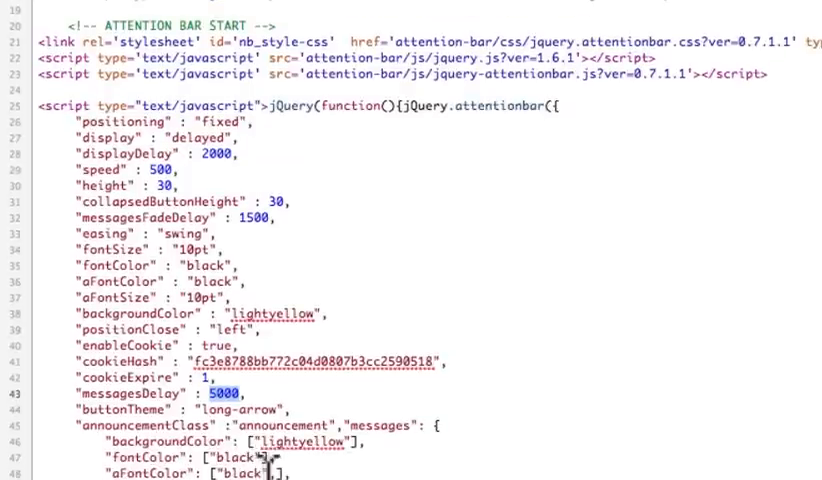
pyautogui.scroll(-3)
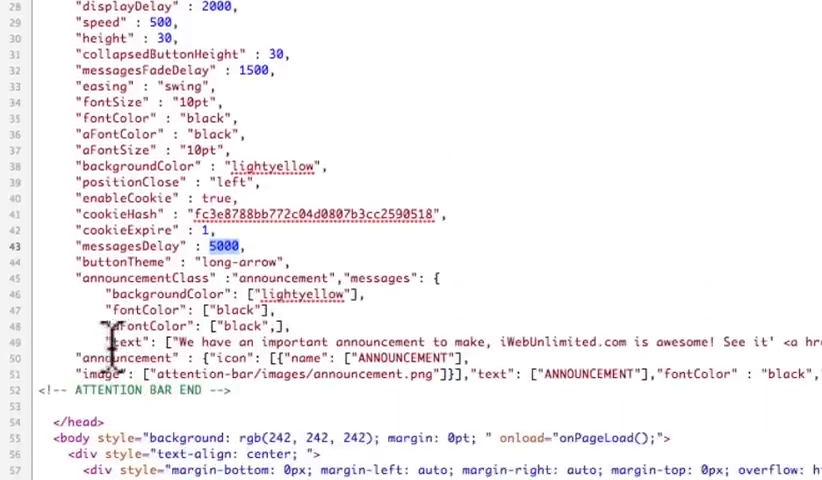
pyautogui.doubleClick(124, 340)
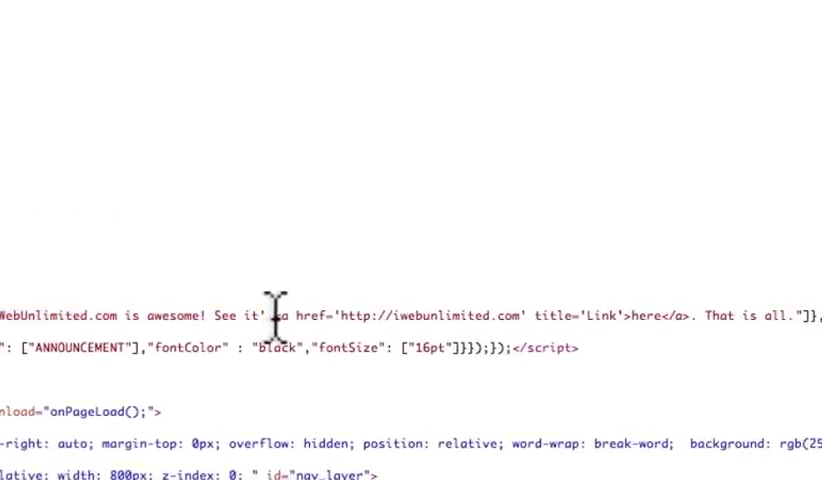
pyautogui.moveTo(644, 328)
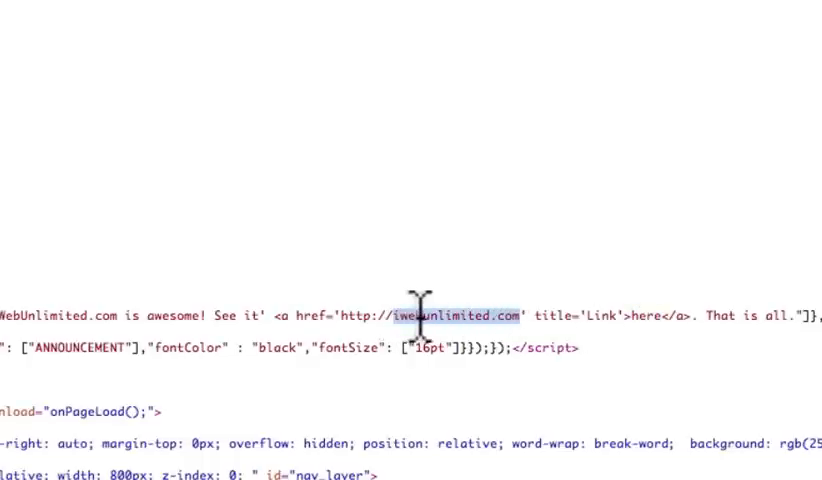
pyautogui.write('www.yours')
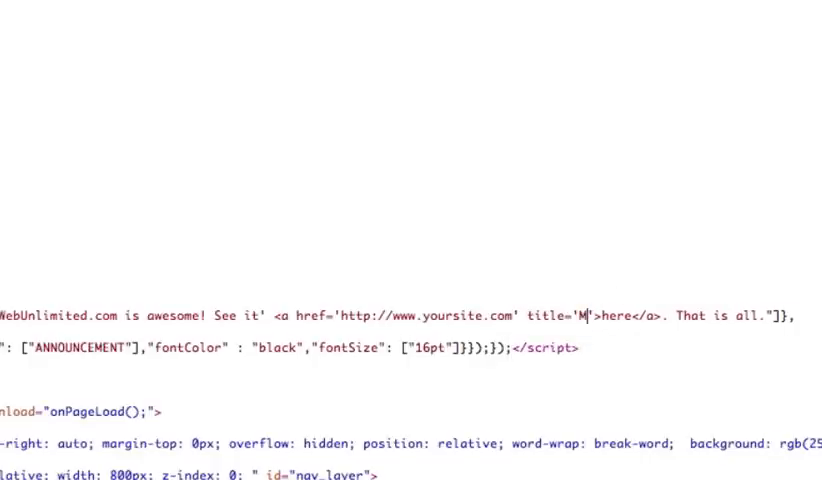
pyautogui.write('See my')
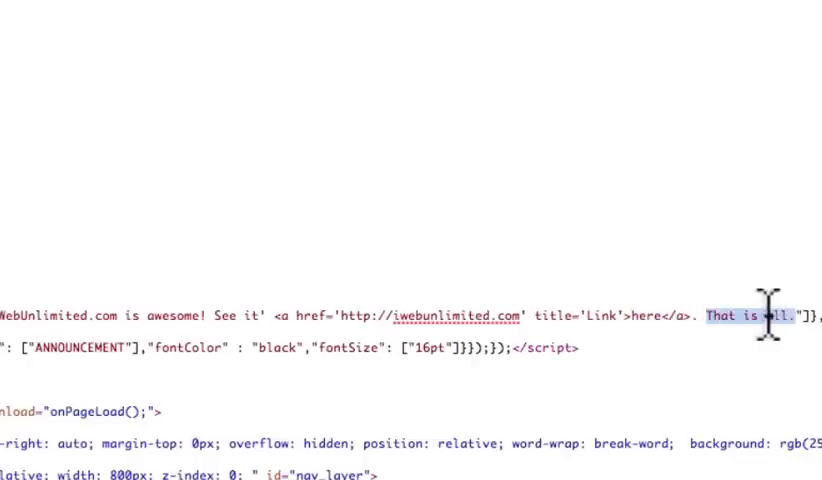
pyautogui.scroll(3)
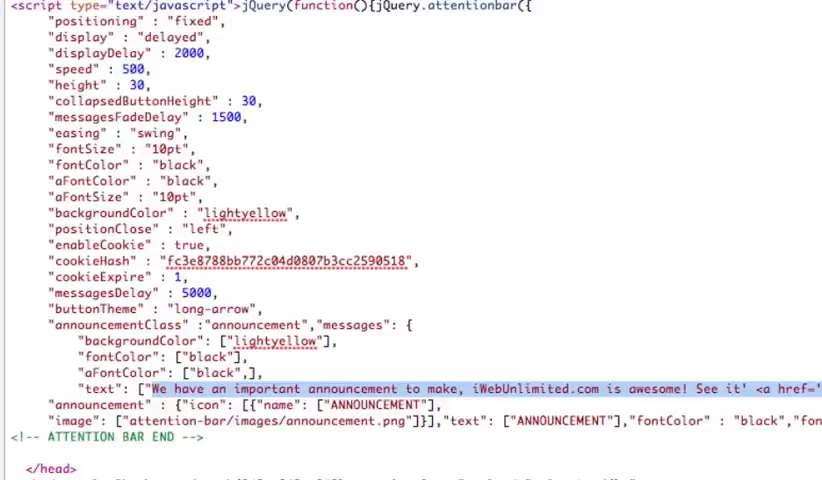
pyautogui.moveTo(578, 388)
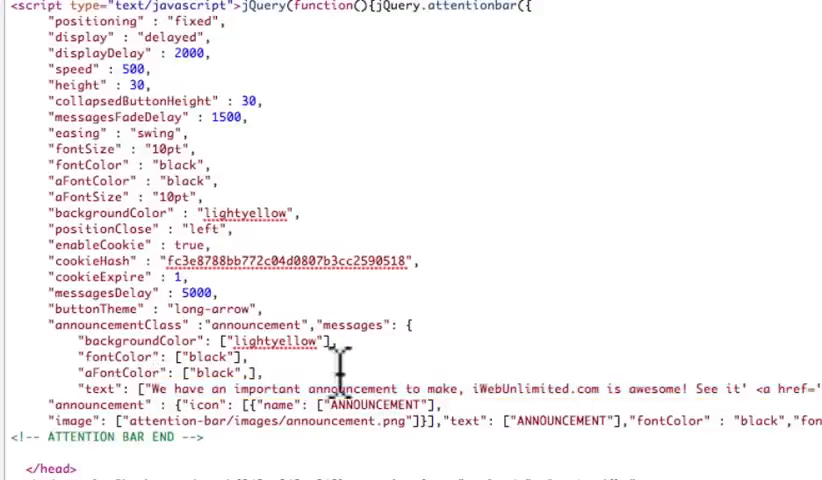
# Step: Scroll the tutorial article to the announcement option and highlight its description
pyautogui.scroll(-3)
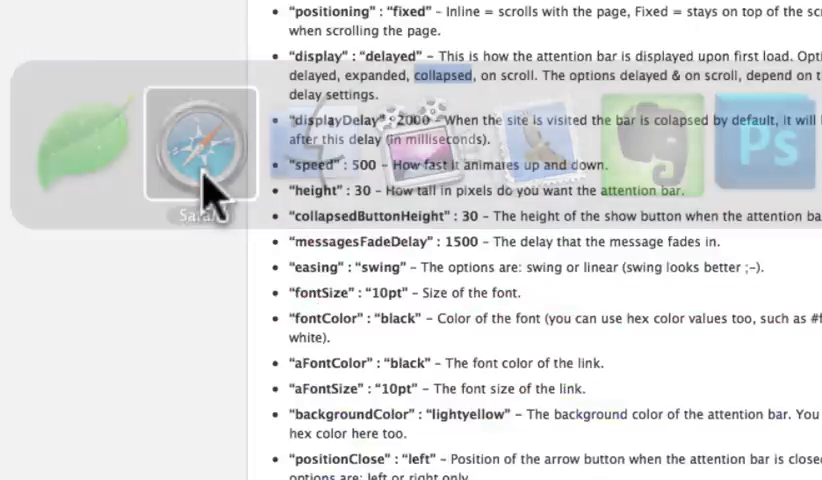
pyautogui.scroll(-3)
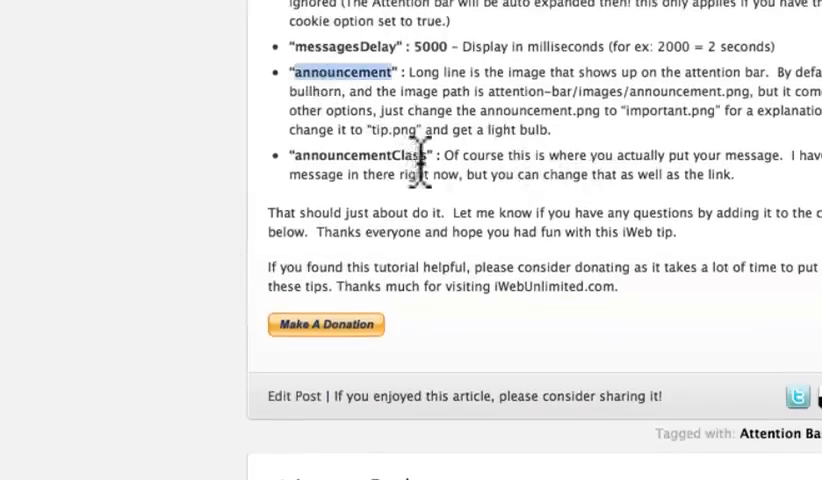
pyautogui.doubleClick(664, 112)
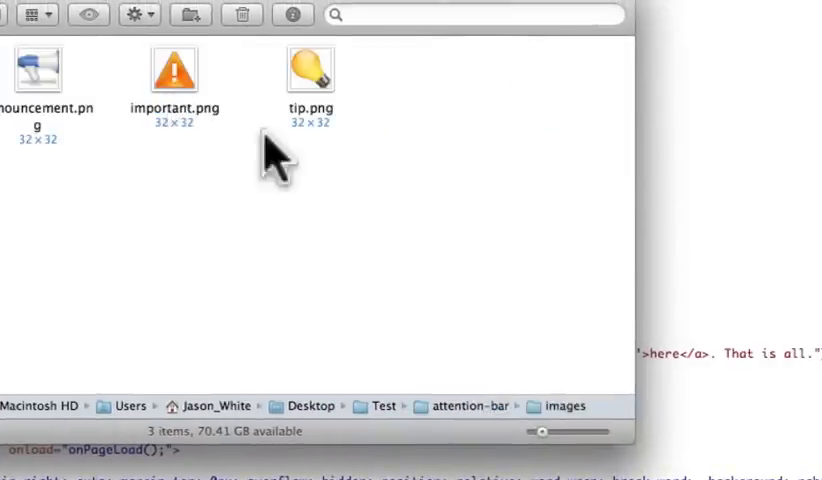
# Step: Check important.png and tip.png in attention-bar/images, then point the script's image path to images/tip.png
pyautogui.click(174, 68)
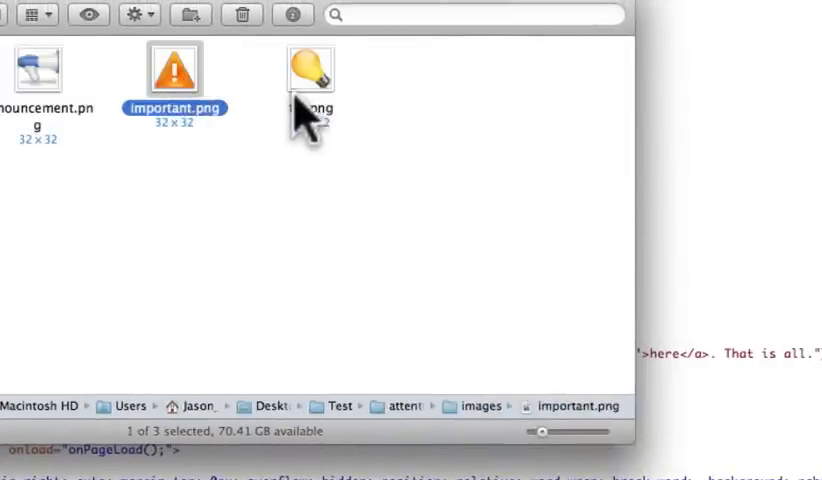
pyautogui.click(310, 68)
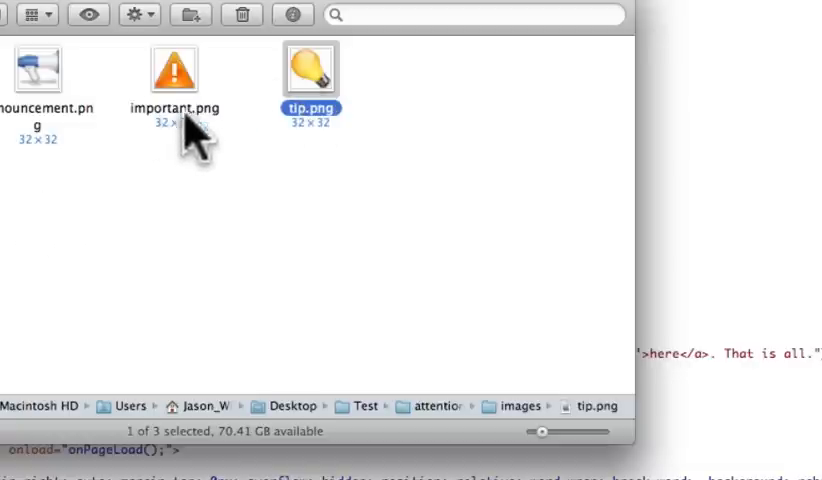
pyautogui.click(176, 68)
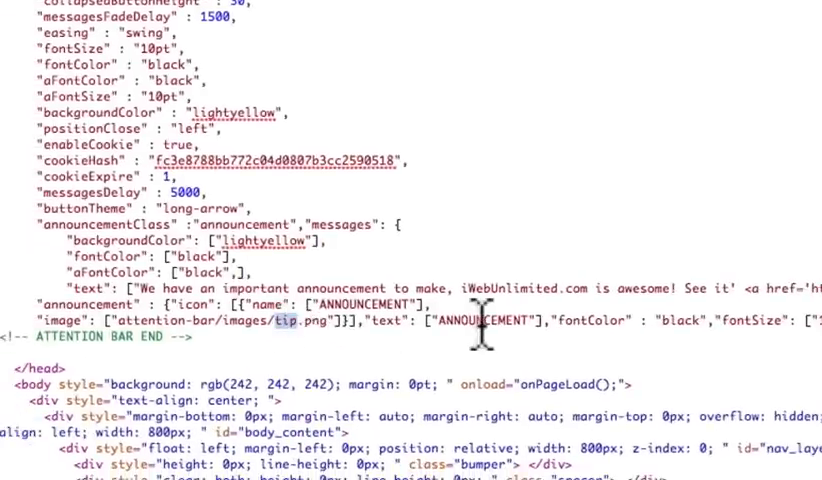
pyautogui.scroll(-3)
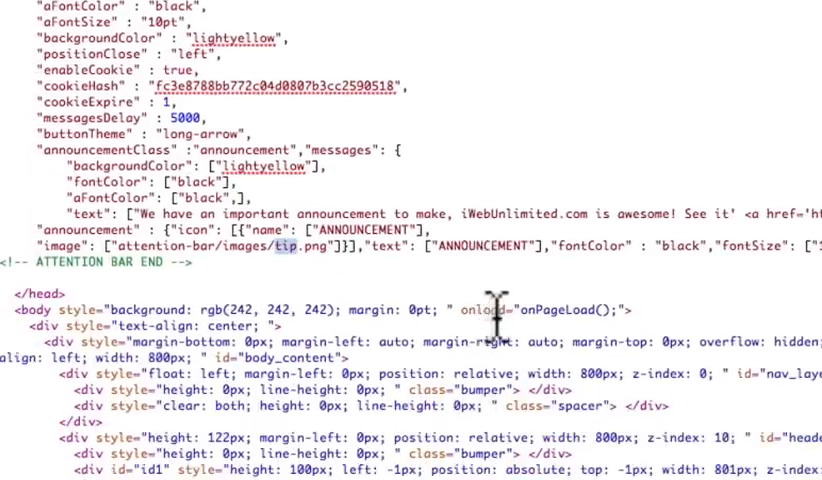
pyautogui.scroll(3)
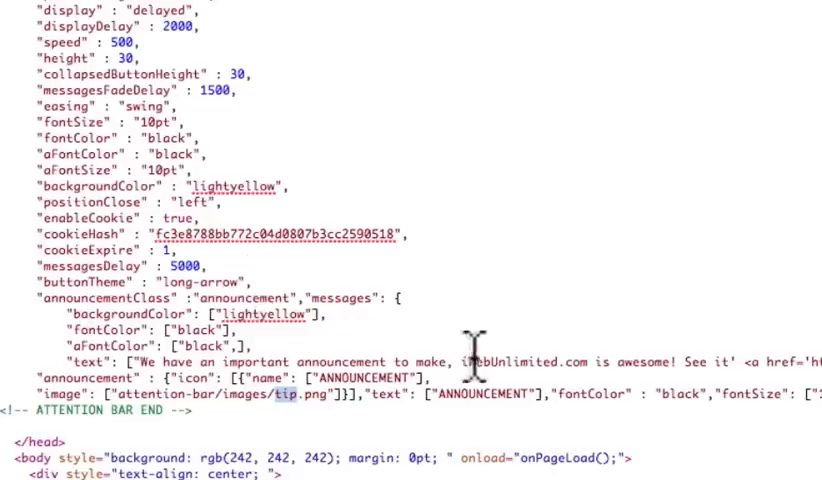
pyautogui.moveTo(656, 16)
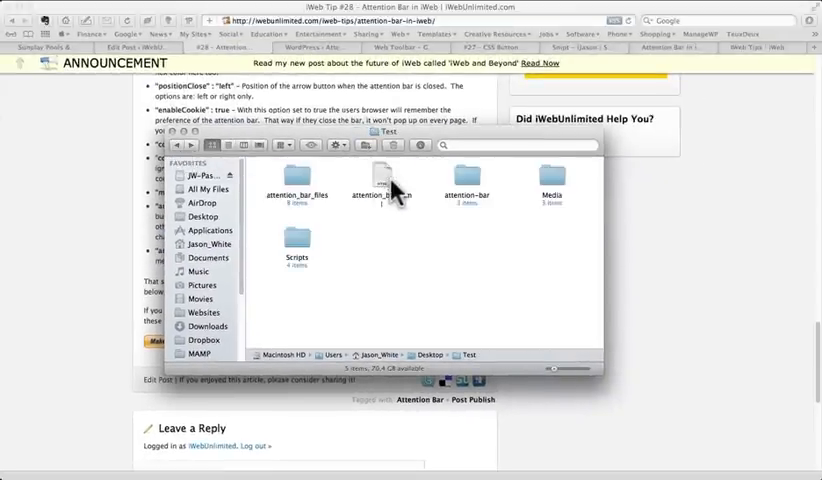
# Step: Open attention_bar.html from the Test folder to preview the announcement bar with the tip icon
pyautogui.doubleClick(384, 180)
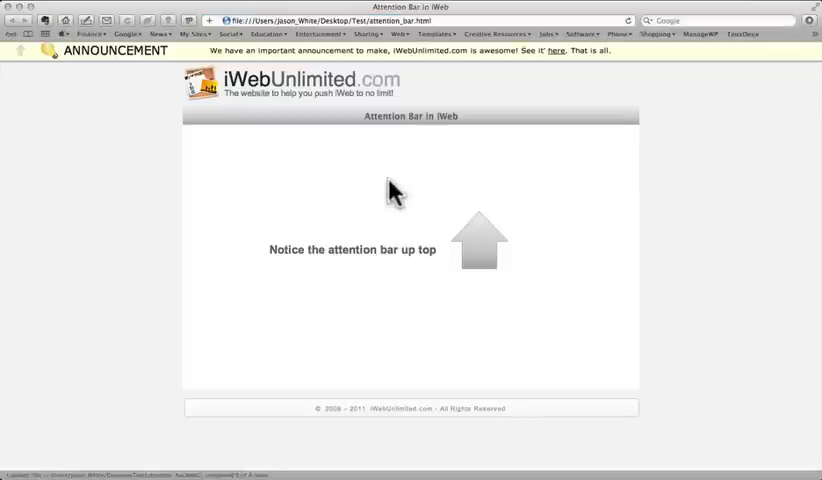
pyautogui.moveTo(530, 62)
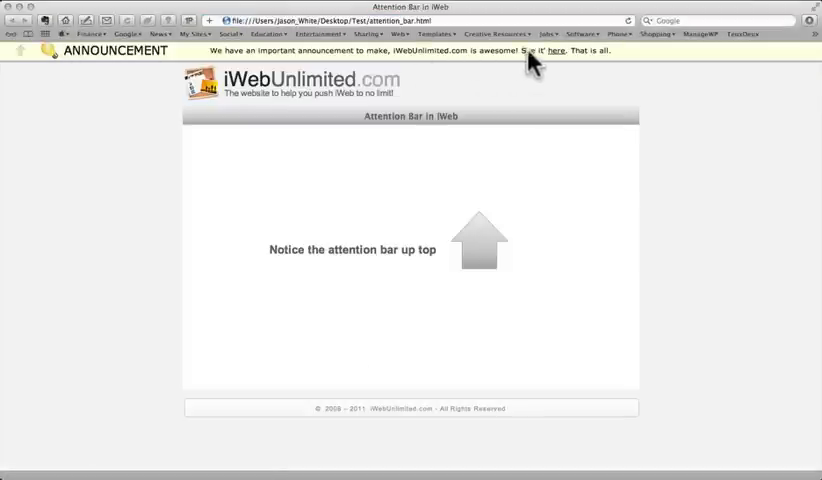
pyautogui.moveTo(240, 48)
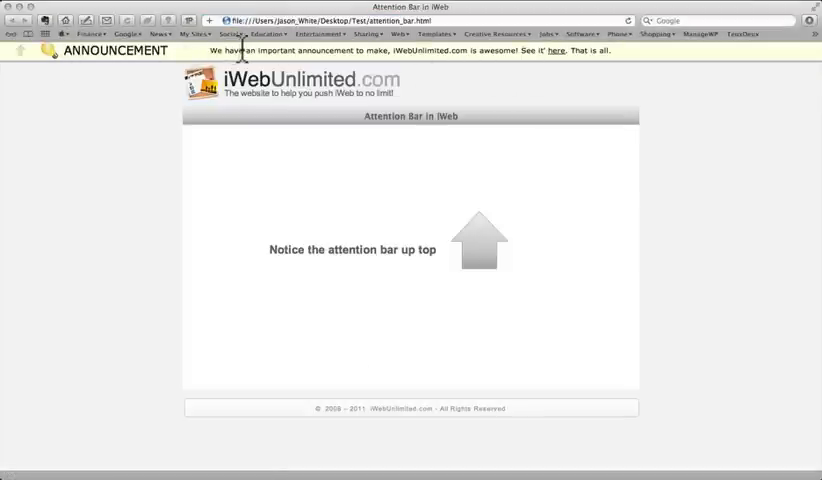
pyautogui.moveTo(160, 84)
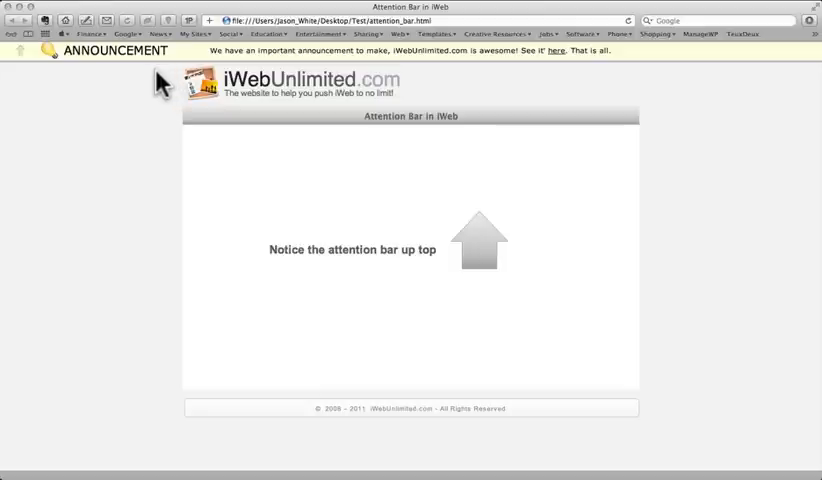